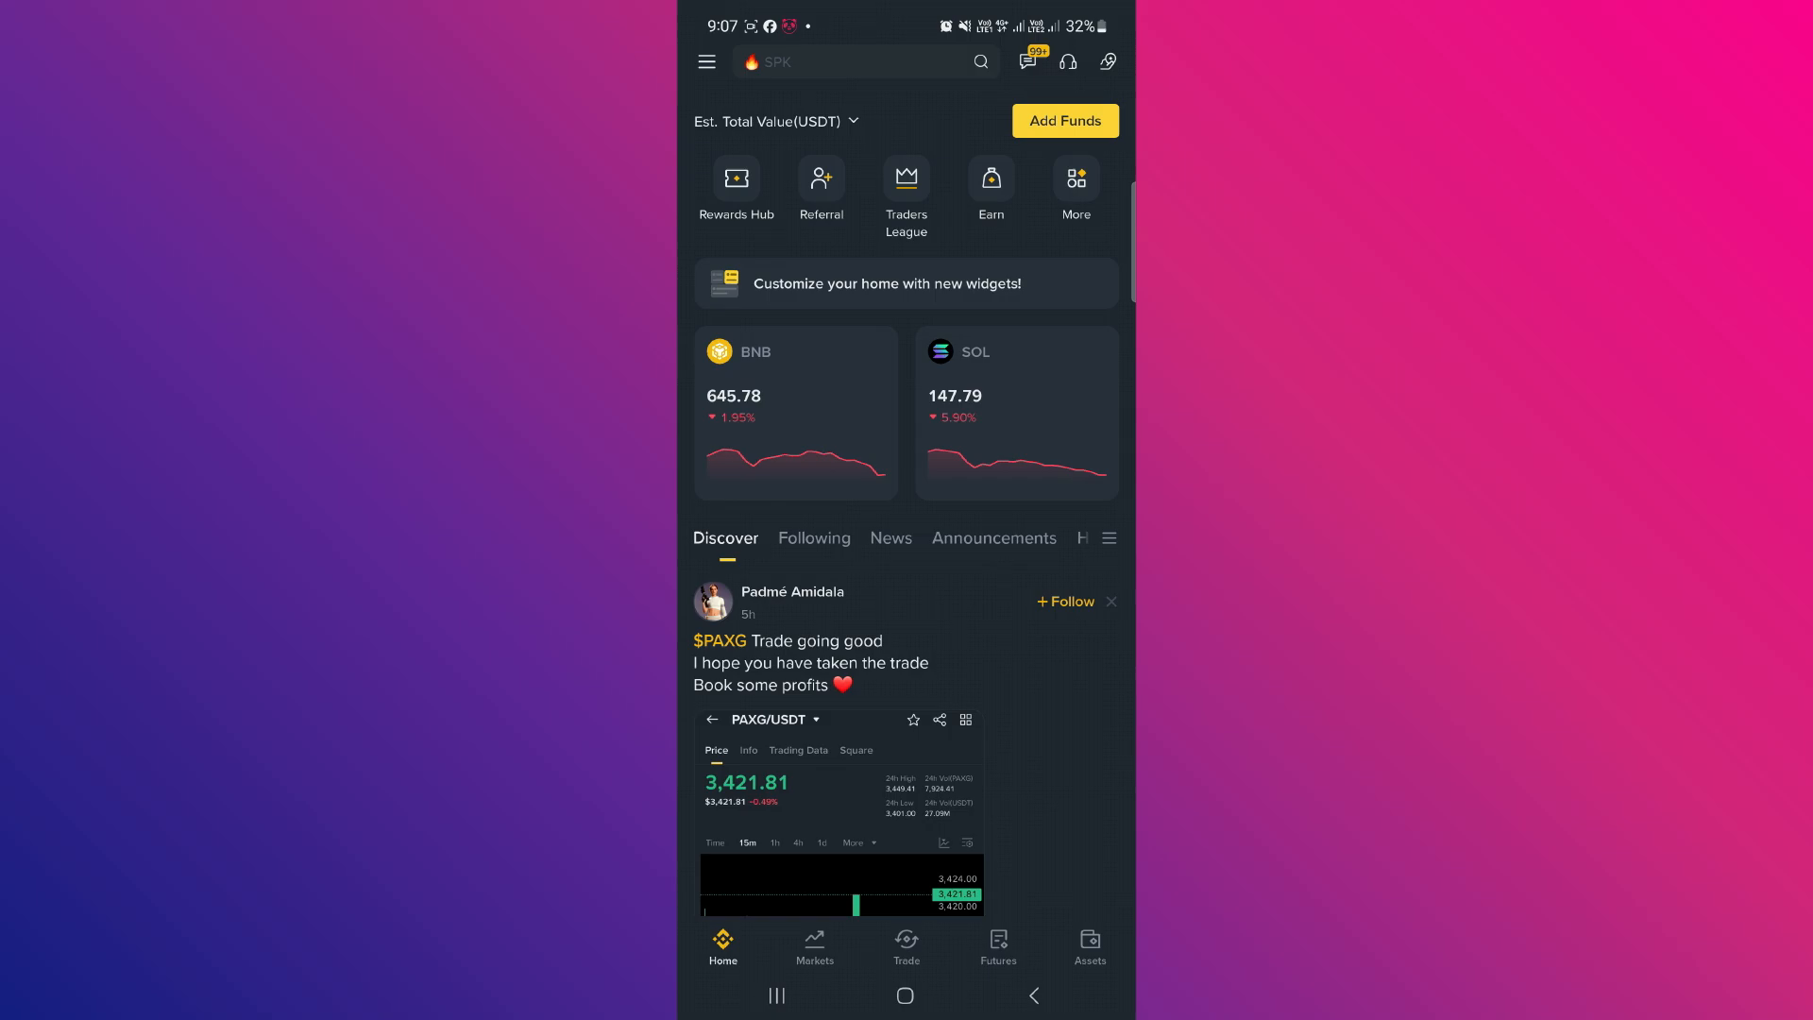
Step: Copy the exchange wallet deposit address from the assets overview's deposit flow
{"action": "left_click", "coordinate": [1088, 946]}
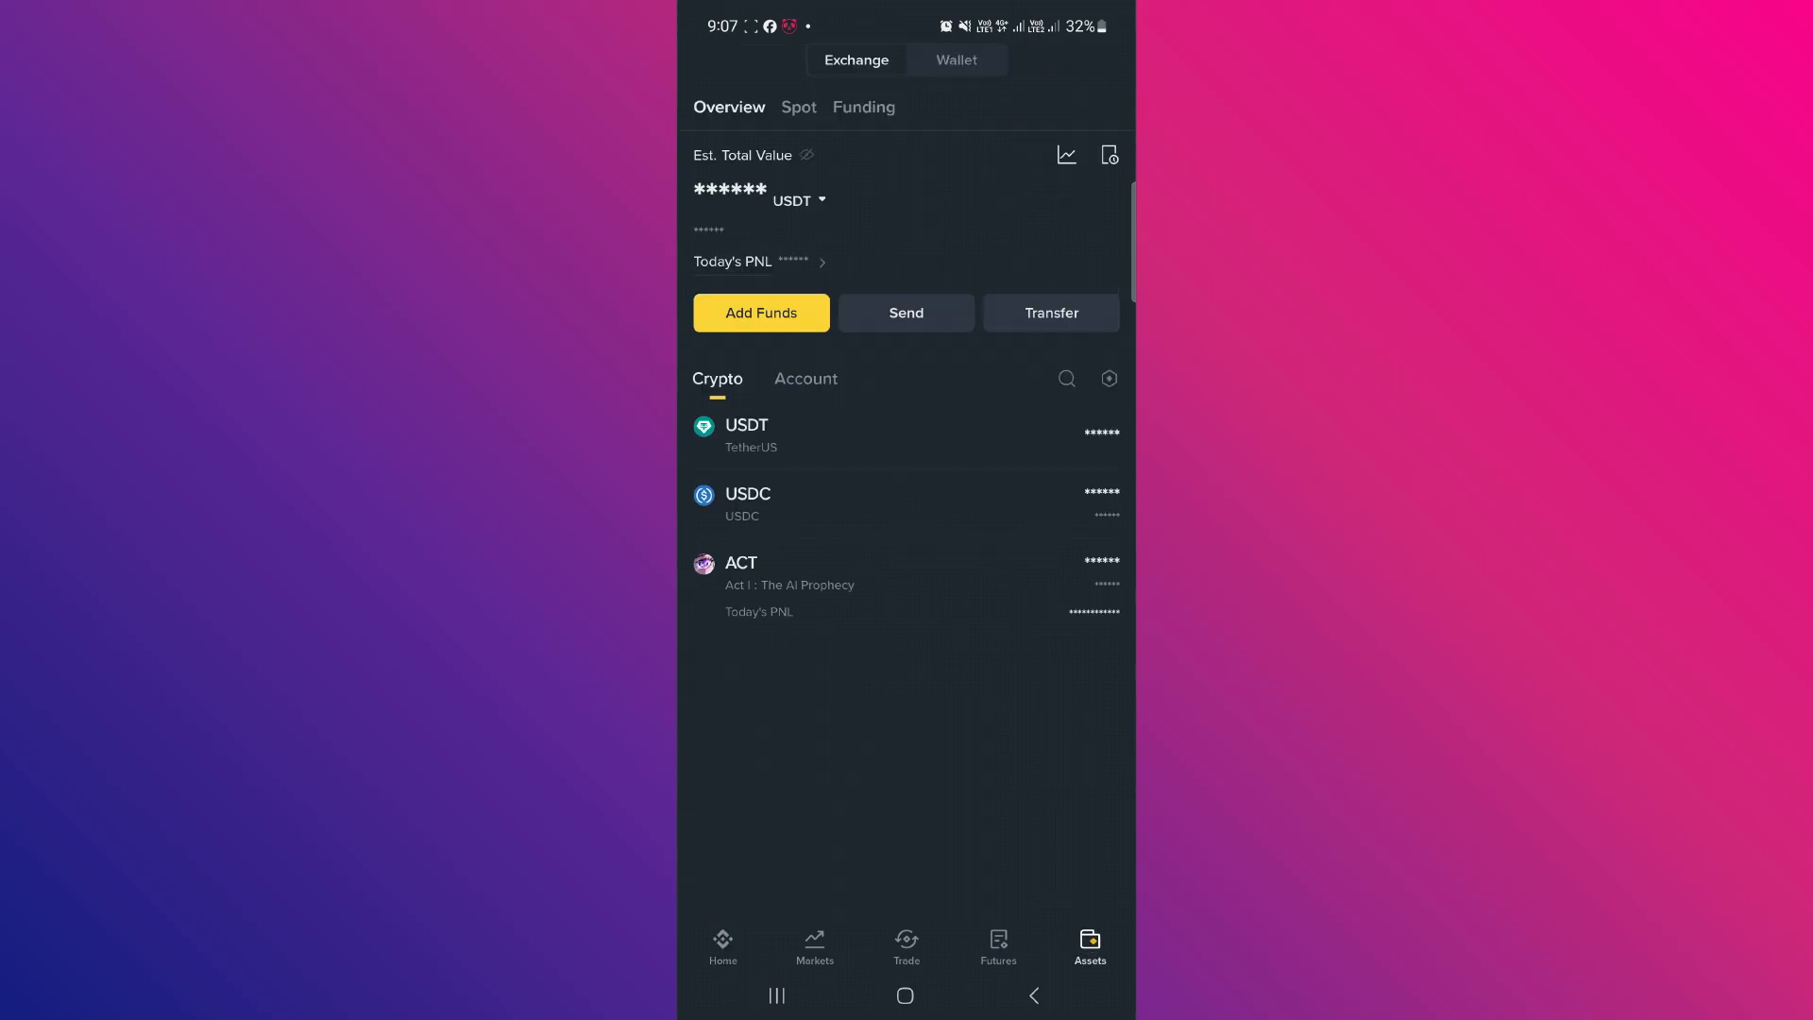
{"action": "left_click", "coordinate": [761, 311]}
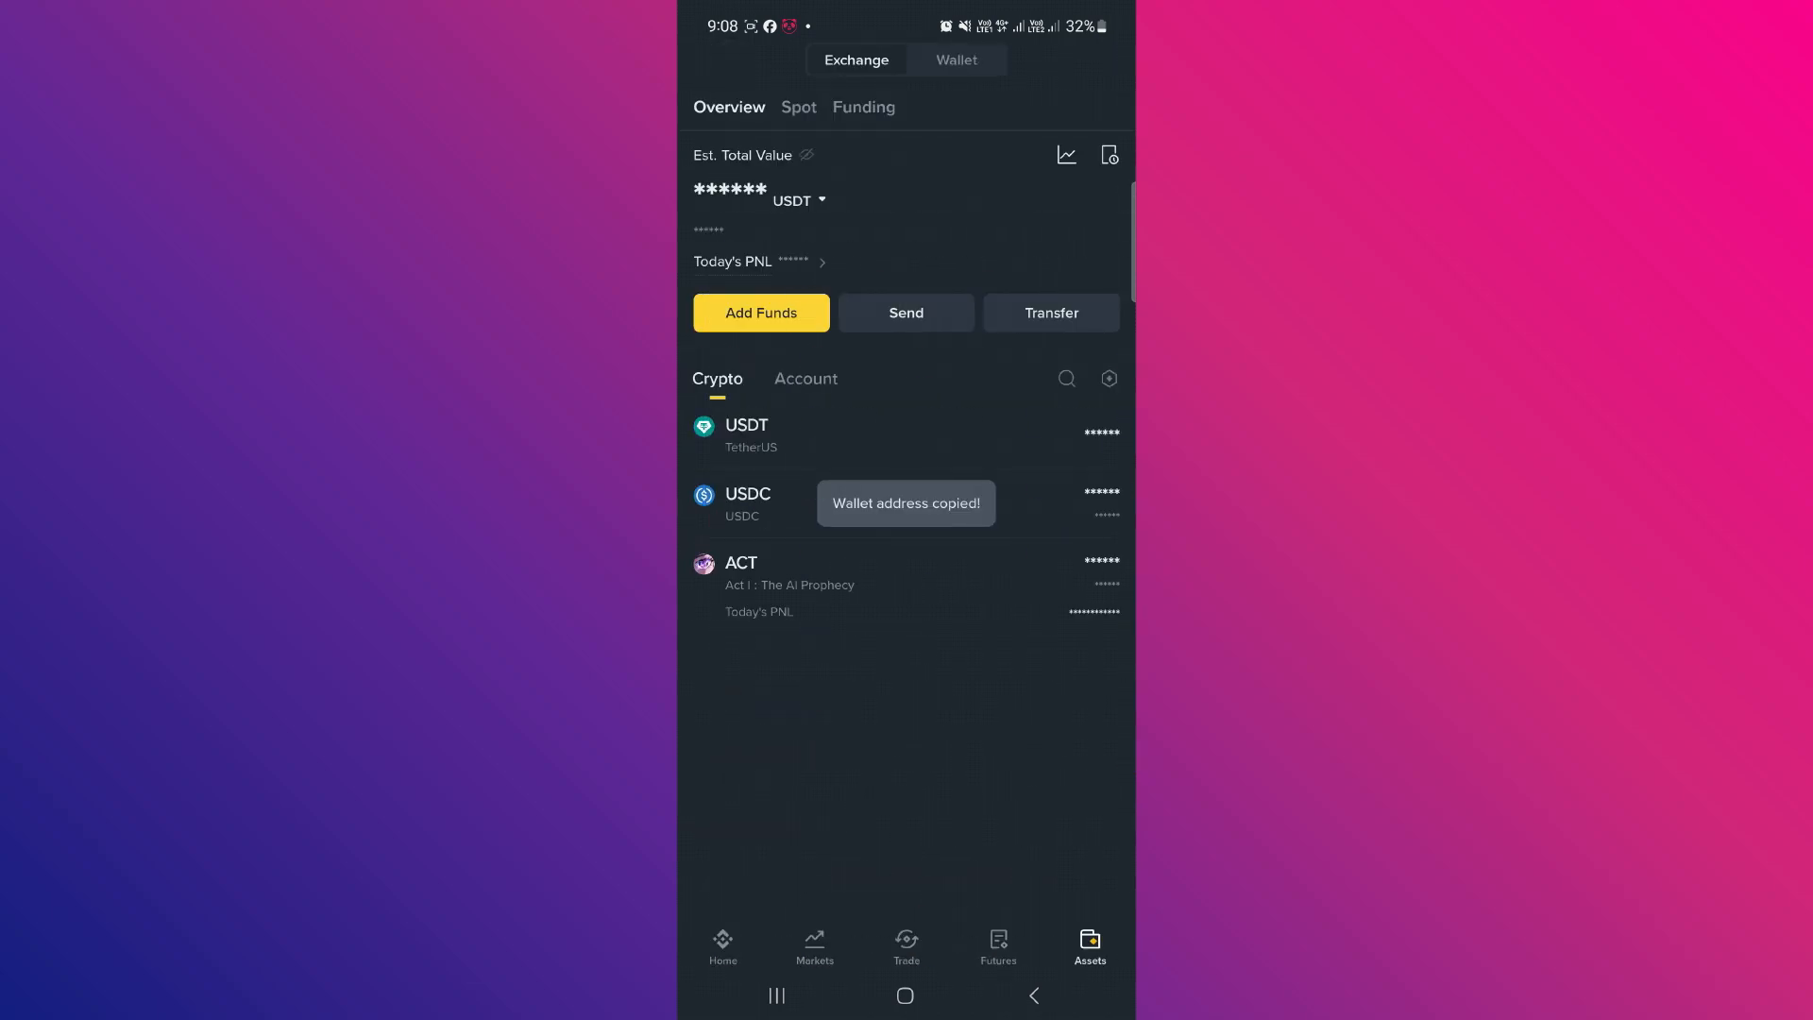
Step: Switch to the Web3 Wallet and show Wallet1's token assets list
{"action": "left_click", "coordinate": [956, 59]}
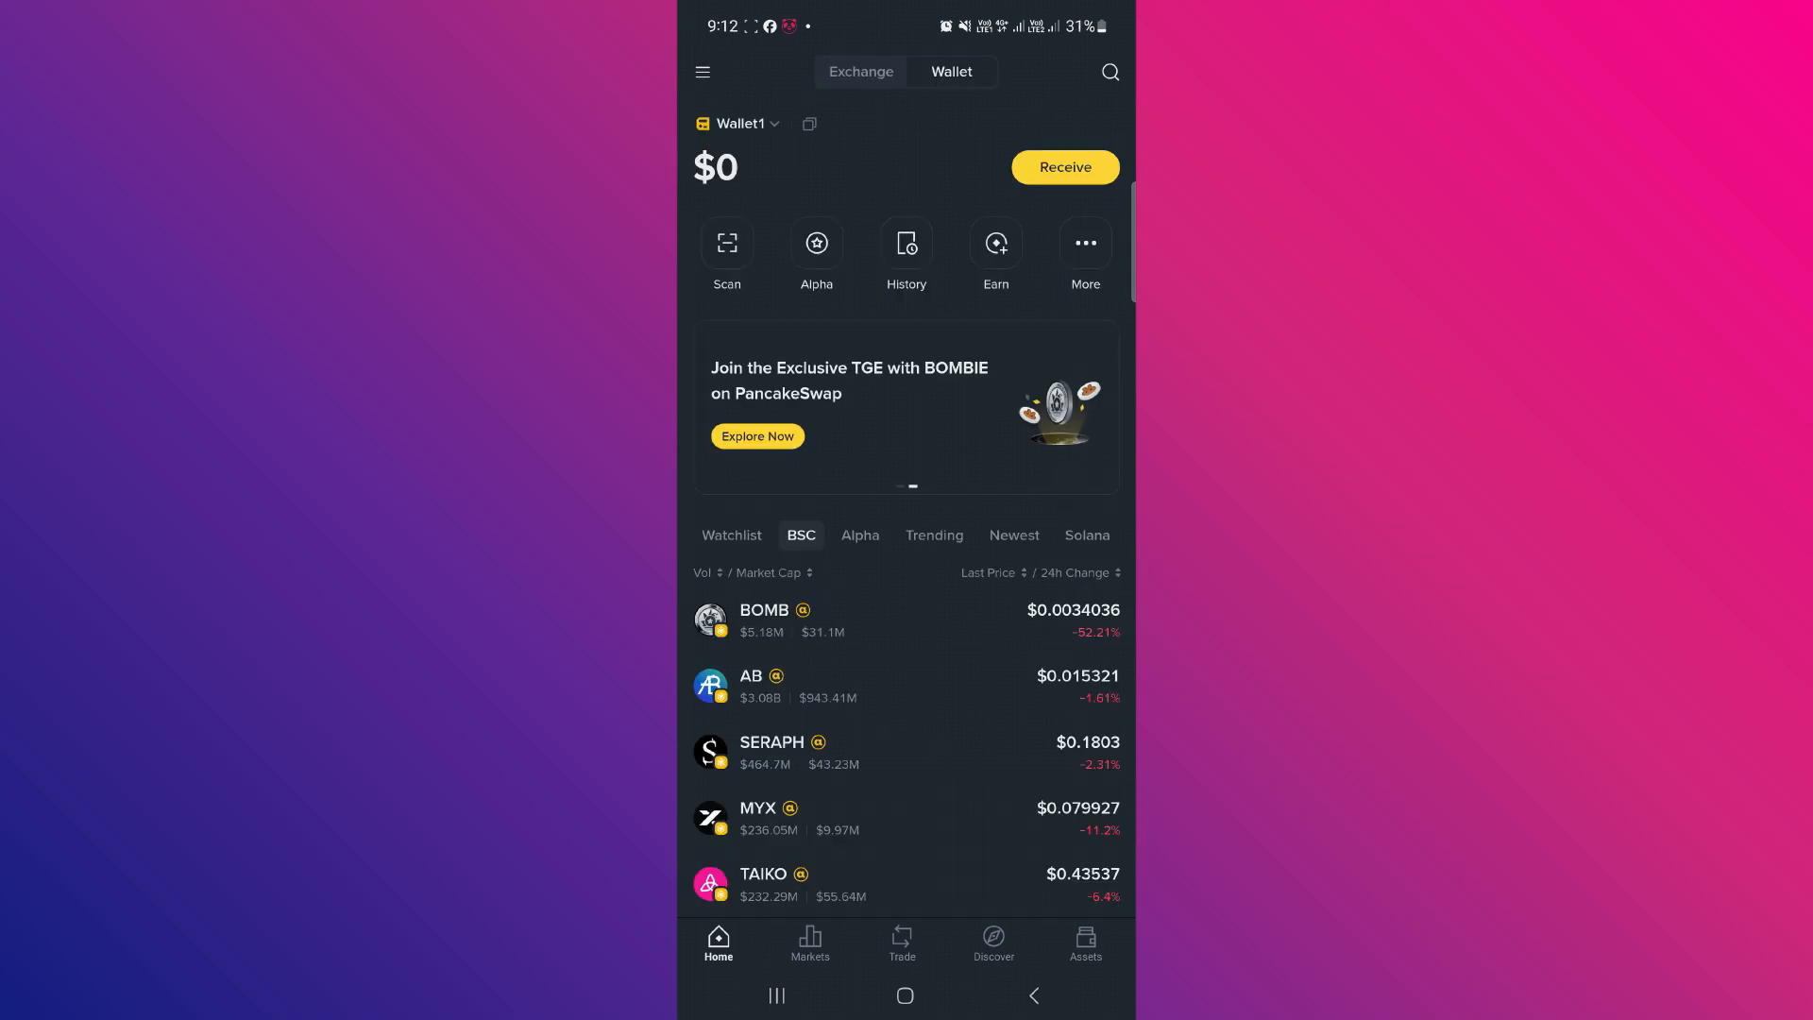
{"action": "left_click", "coordinate": [1084, 940]}
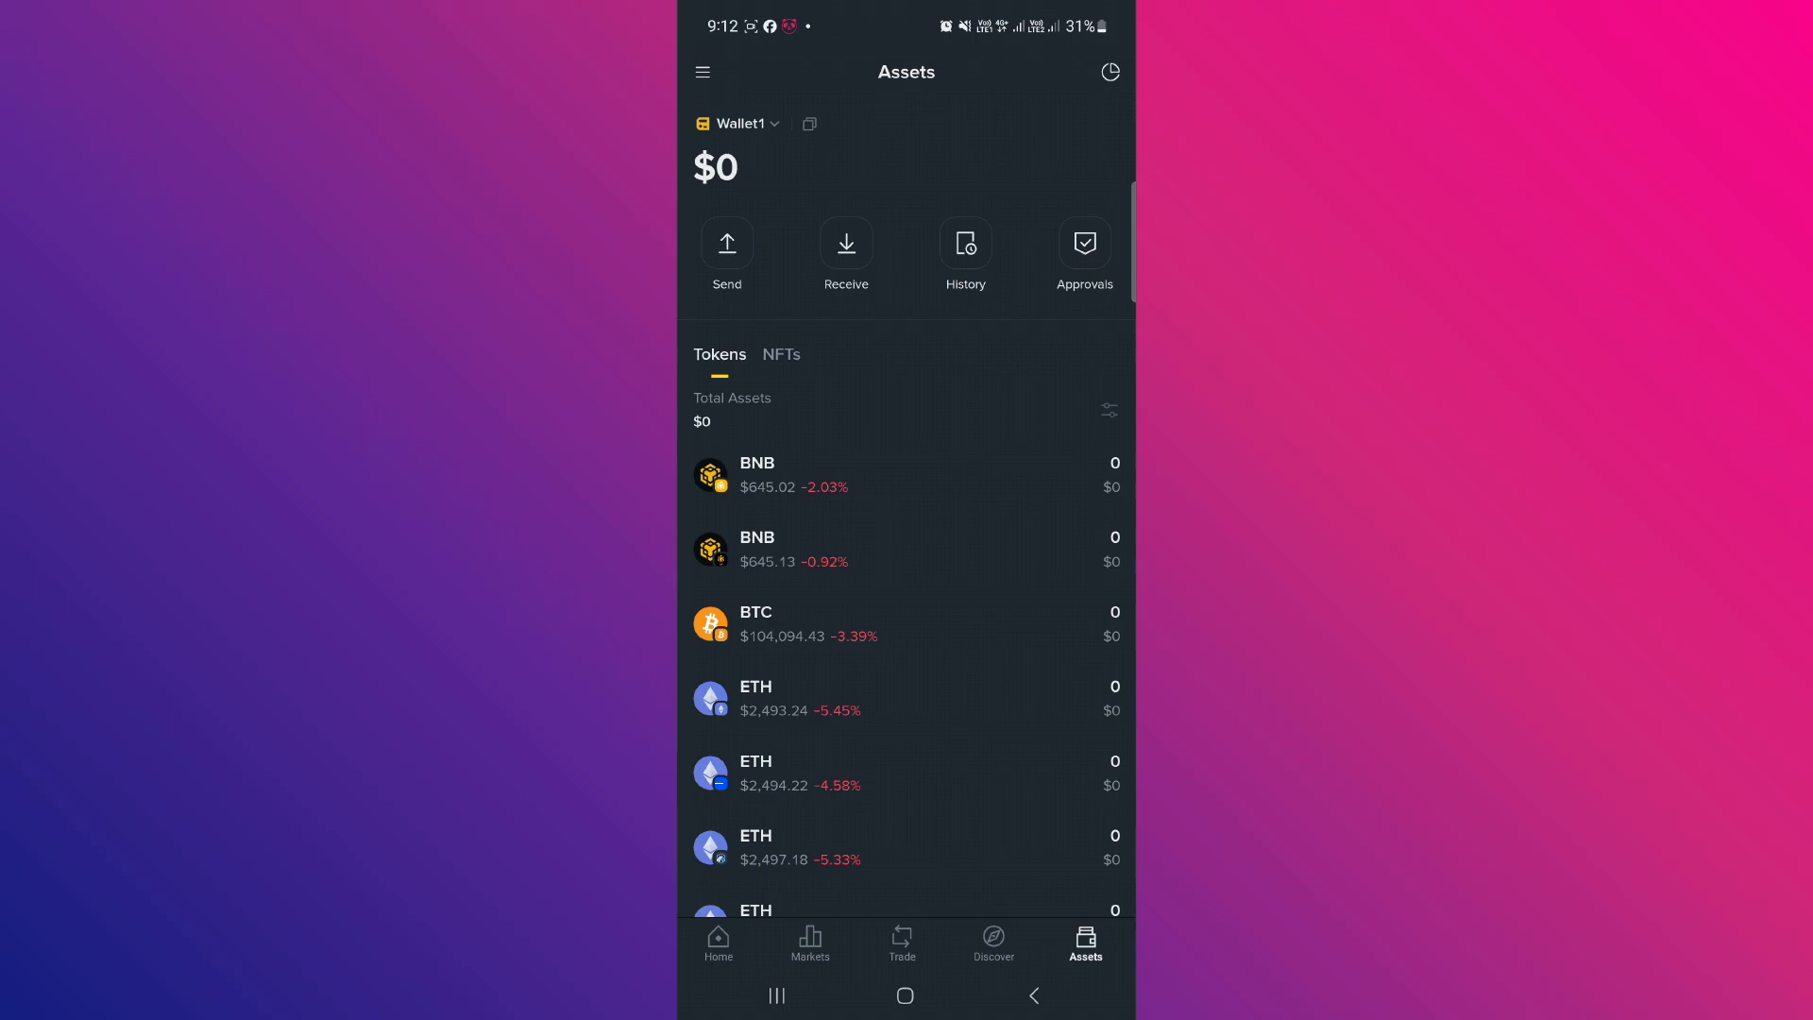
Step: Scroll the Tokens list to reach USDT on BNB Smart Chain
{"action": "scroll", "scroll_direction": "down", "scroll_amount": 3}
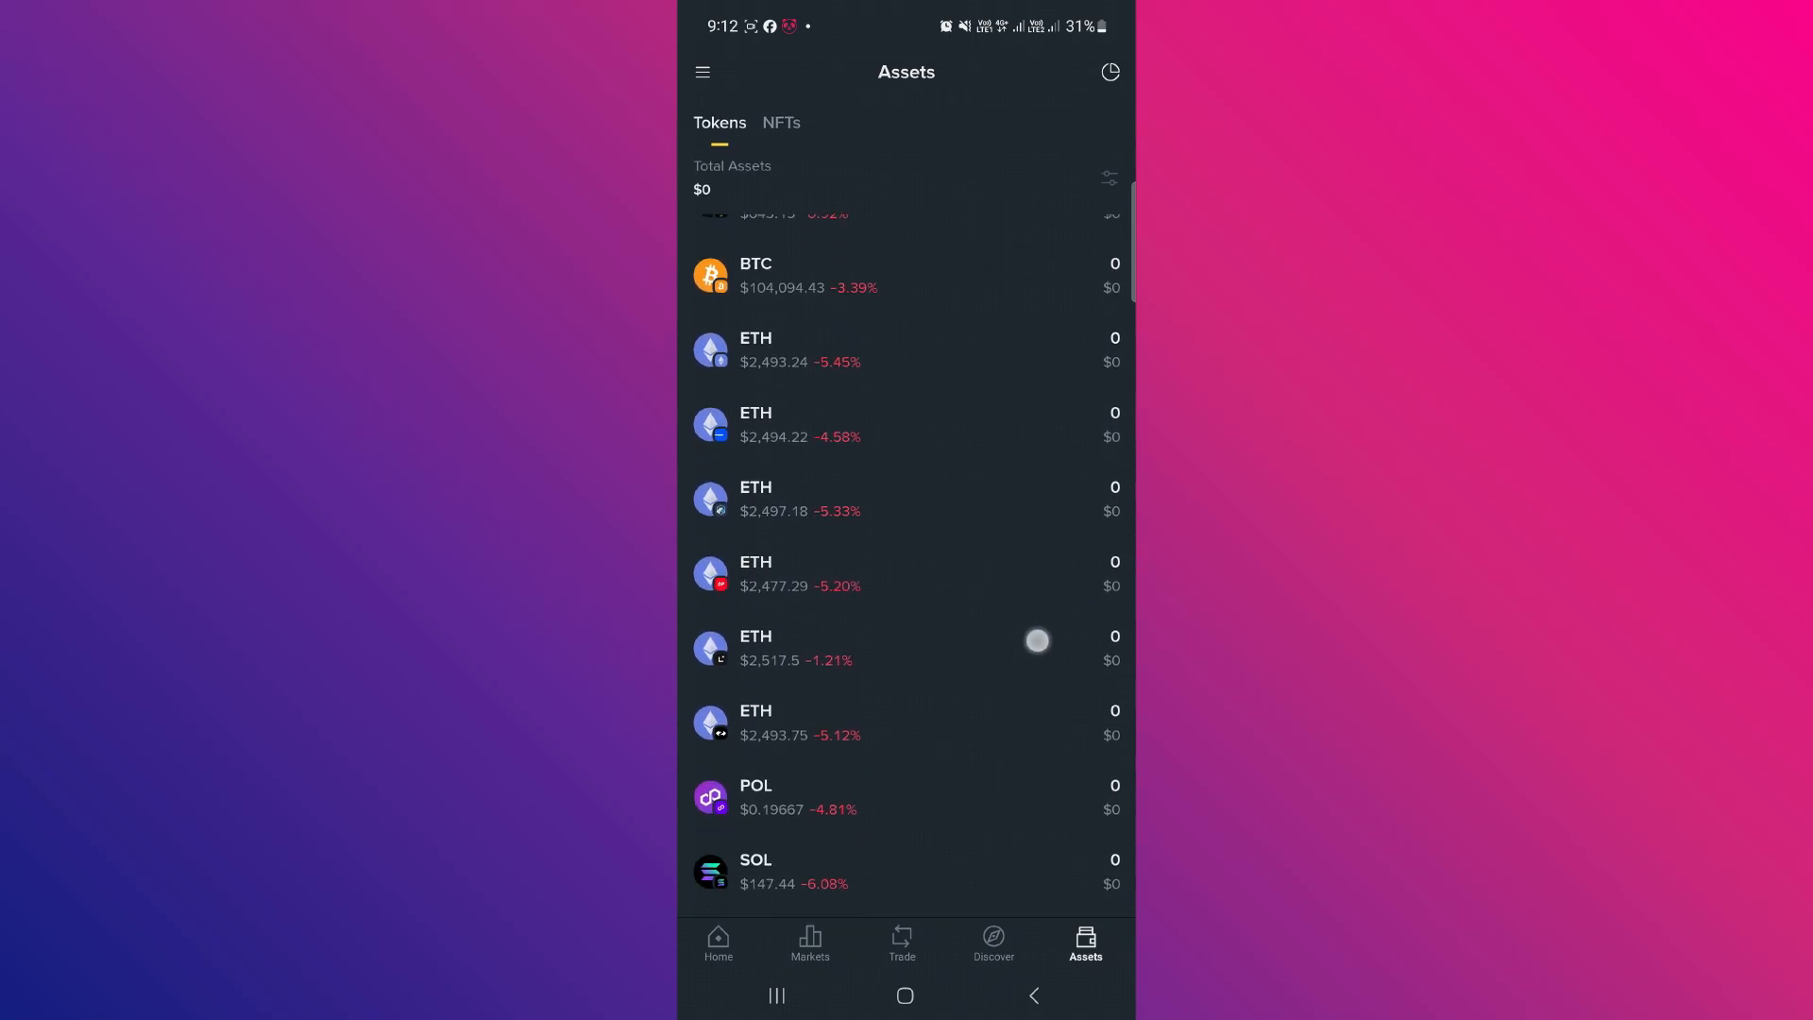
{"action": "scroll", "scroll_direction": "down", "scroll_amount": 3}
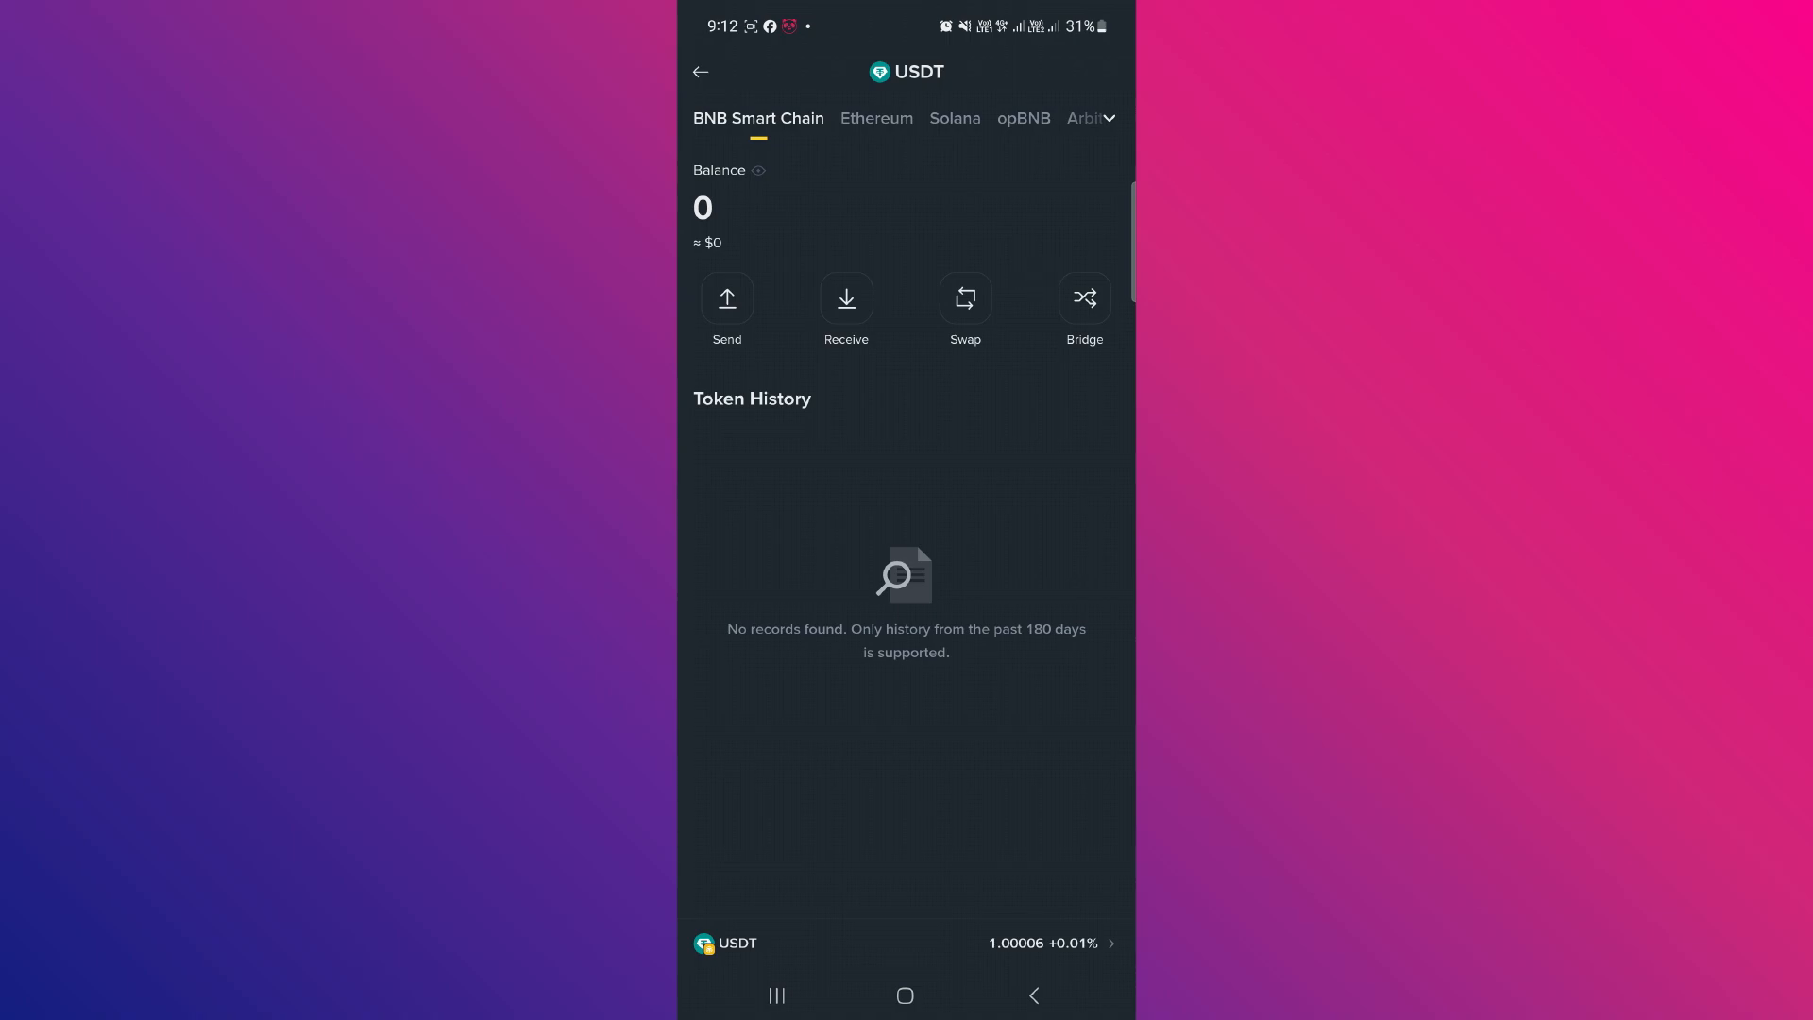
Step: Start a USDT send with the Binance Deposit Address as recipient
{"action": "left_click", "coordinate": [725, 306]}
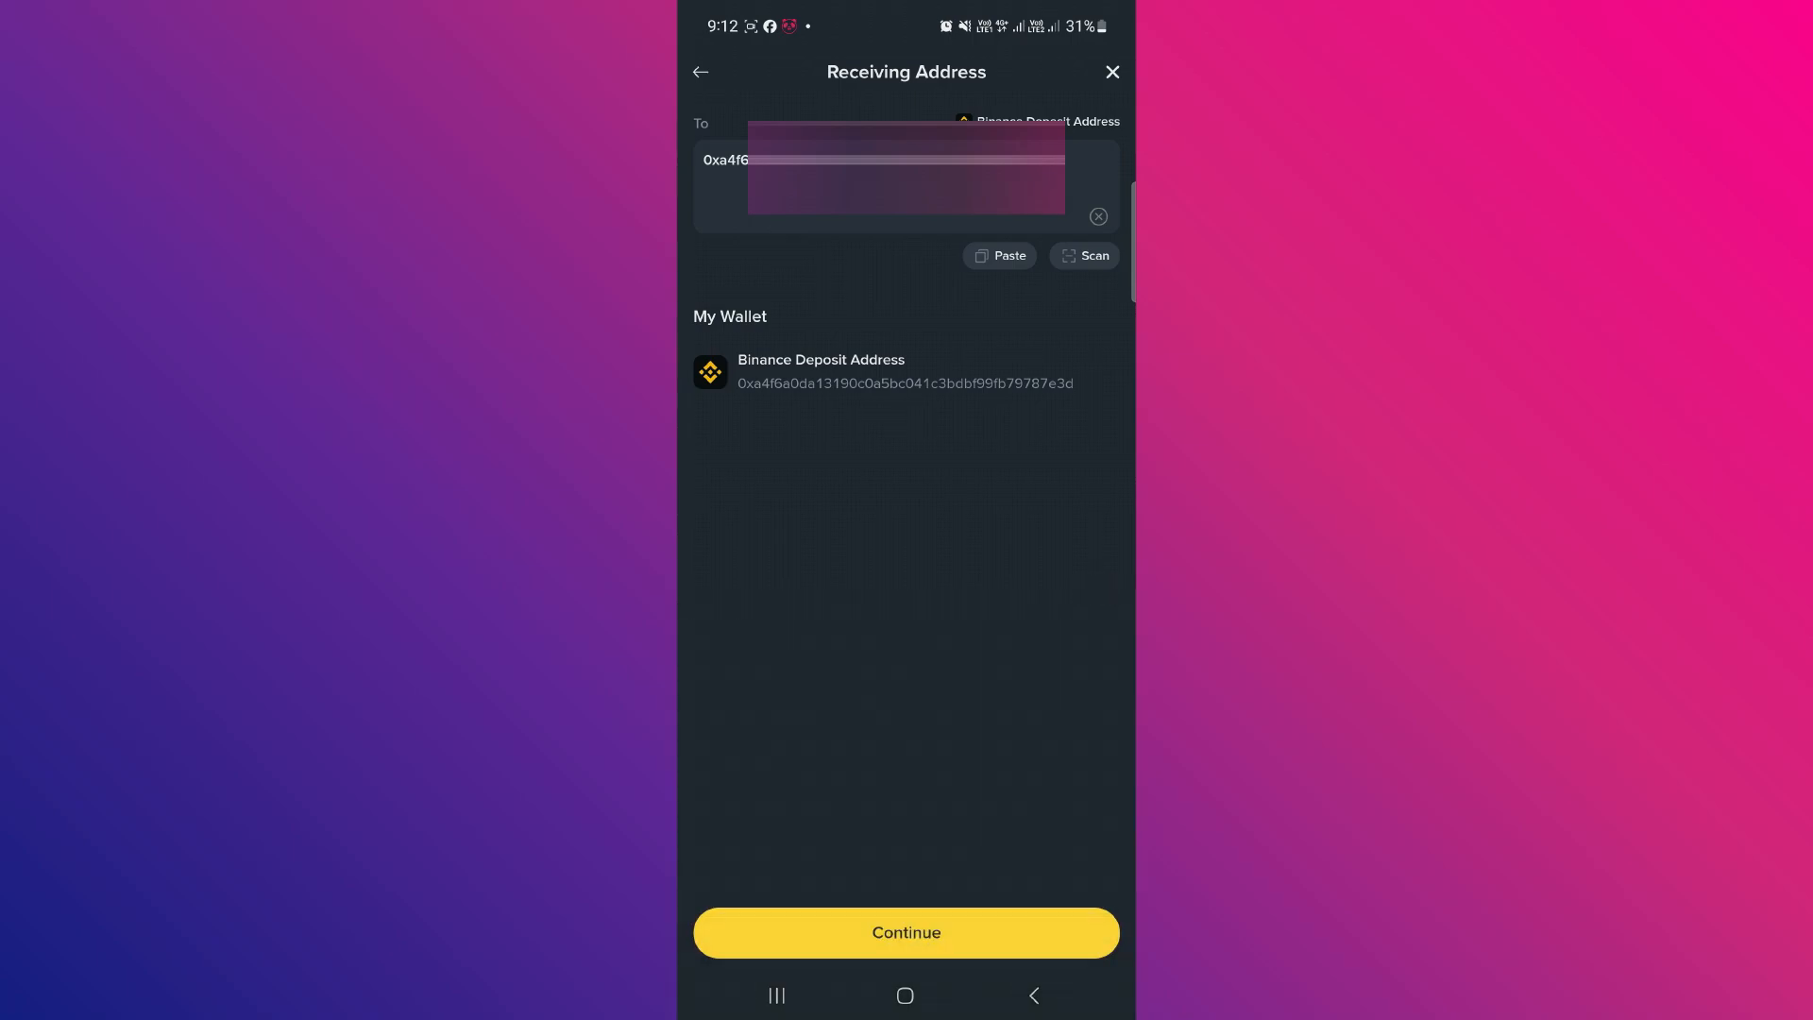
{"action": "left_click", "coordinate": [905, 931]}
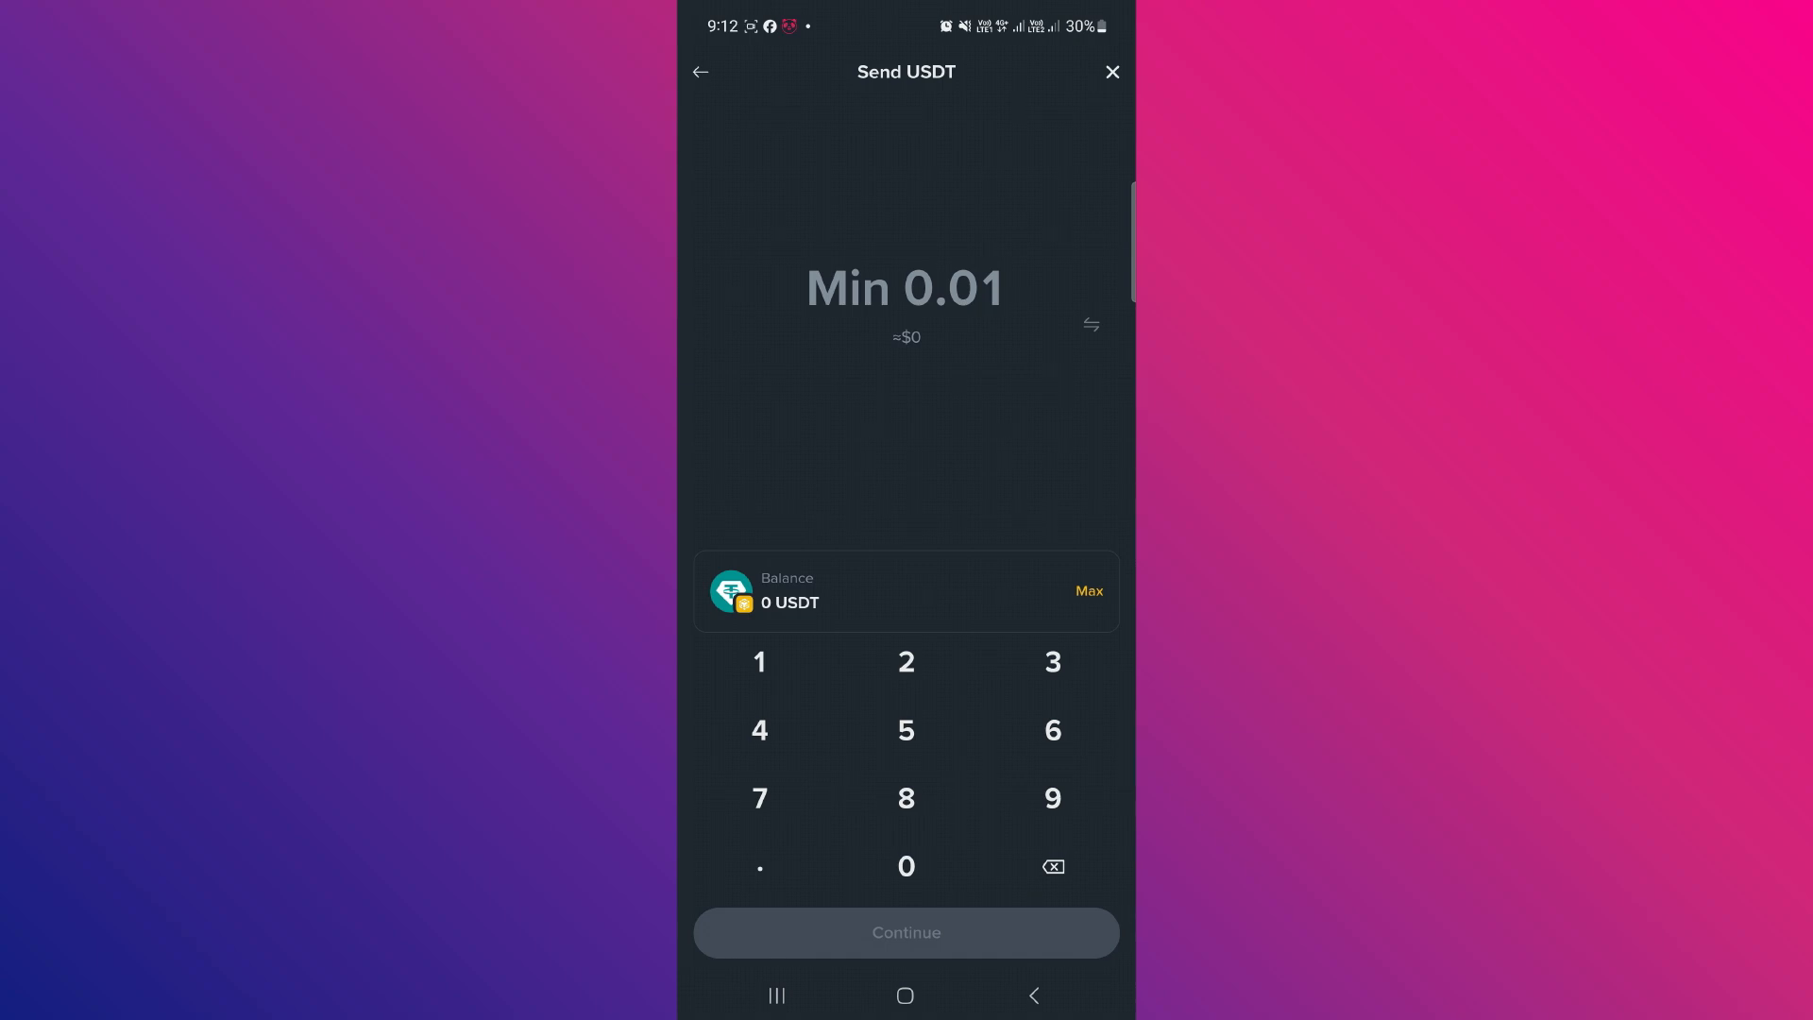
Step: Enter 1, try 10, clear it, then settle on 1 USDT as the amount
{"action": "left_click", "coordinate": [760, 661]}
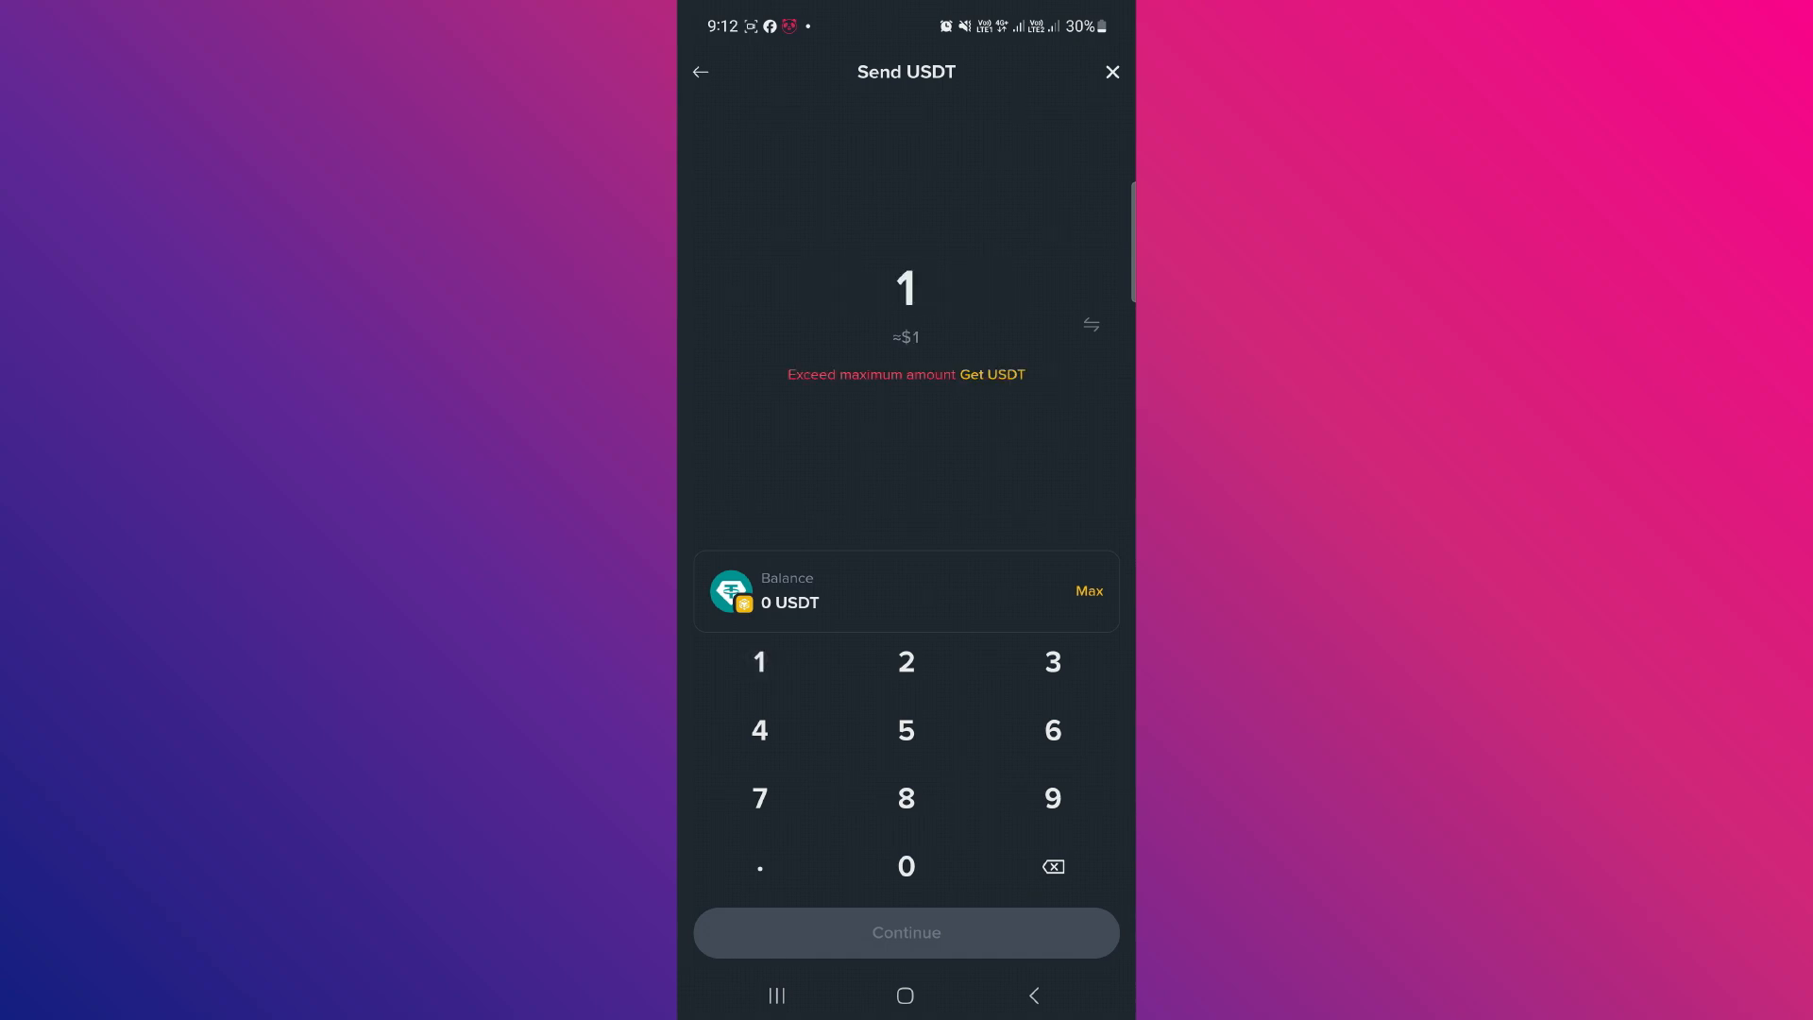
{"action": "left_click", "coordinate": [905, 865]}
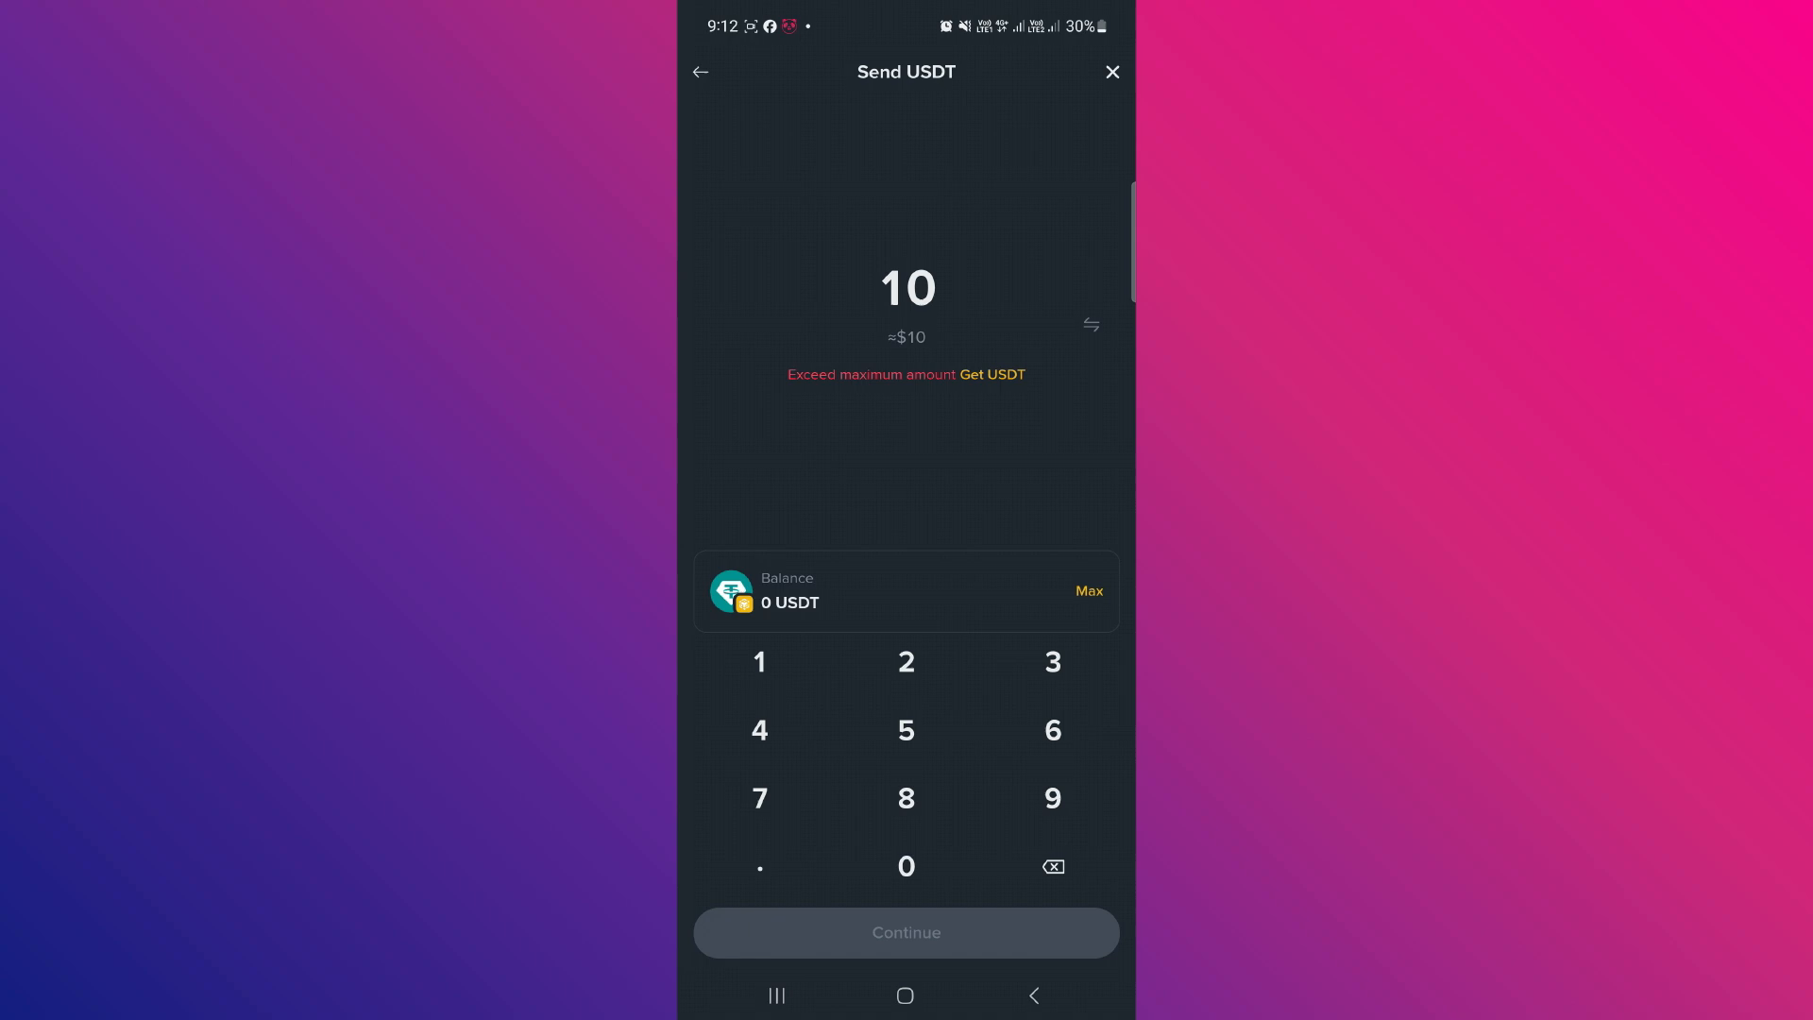
{"action": "left_click", "coordinate": [1050, 864]}
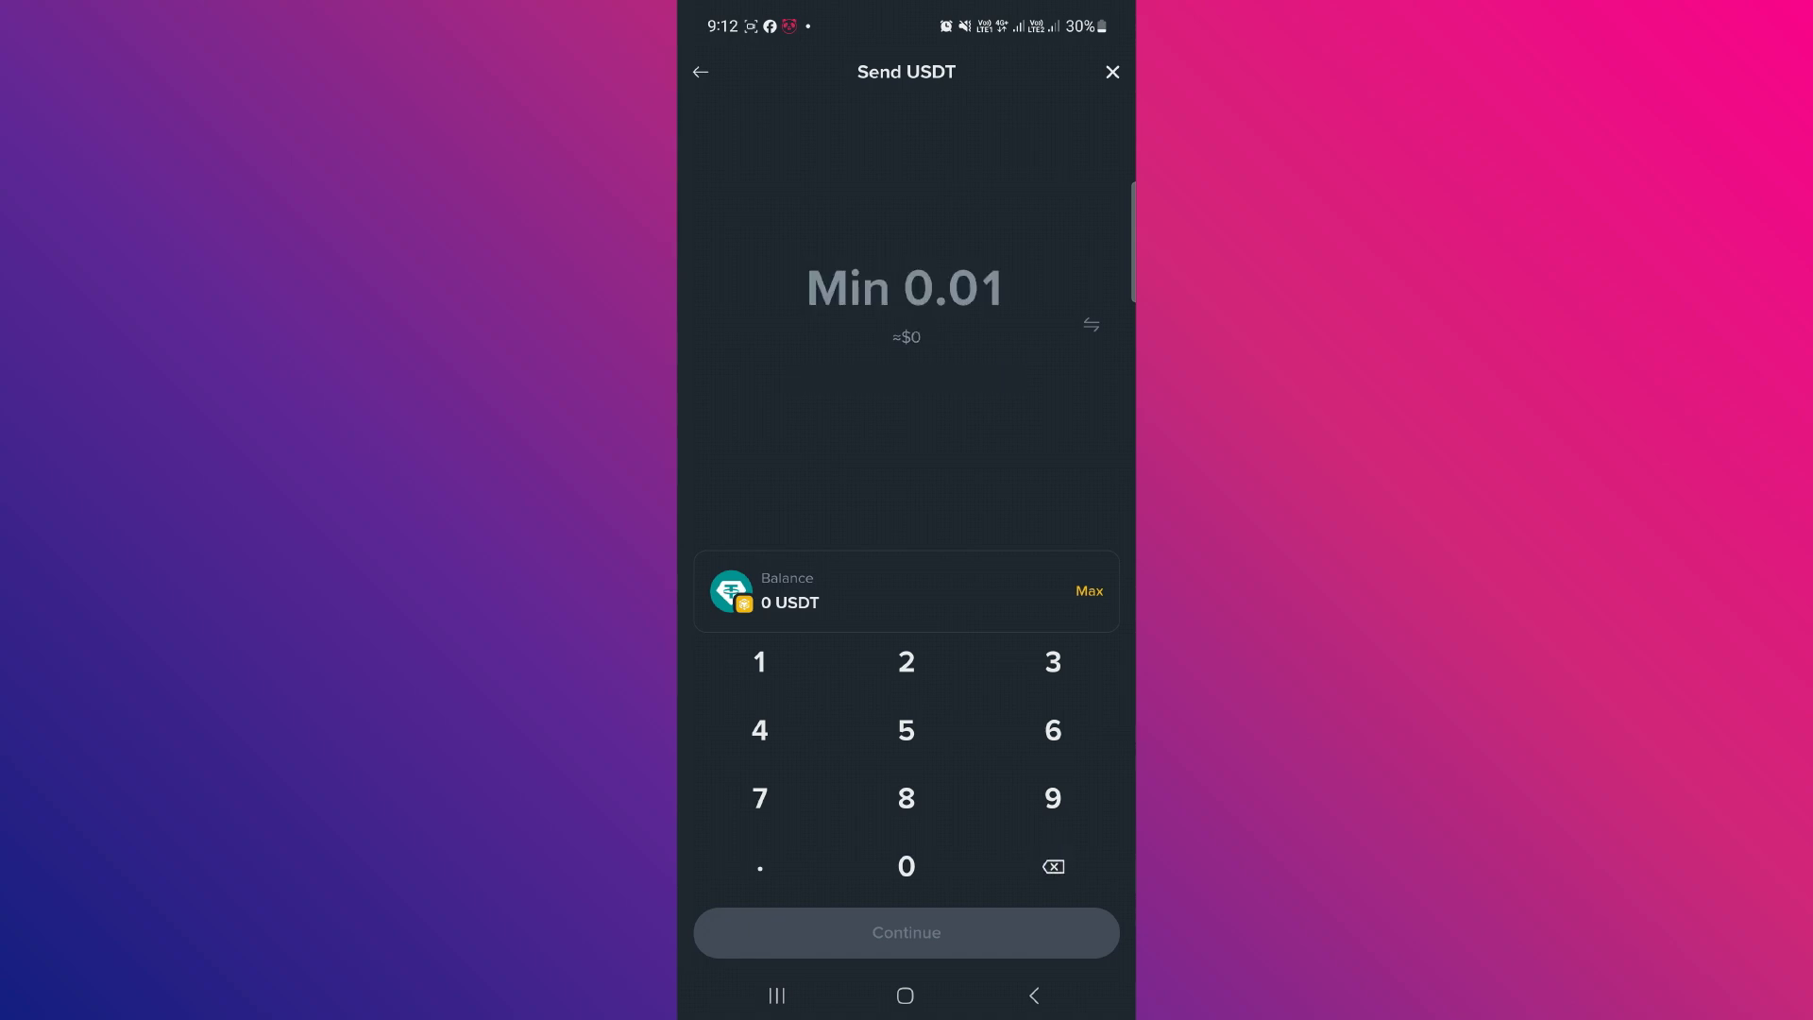
{"action": "left_click", "coordinate": [759, 661]}
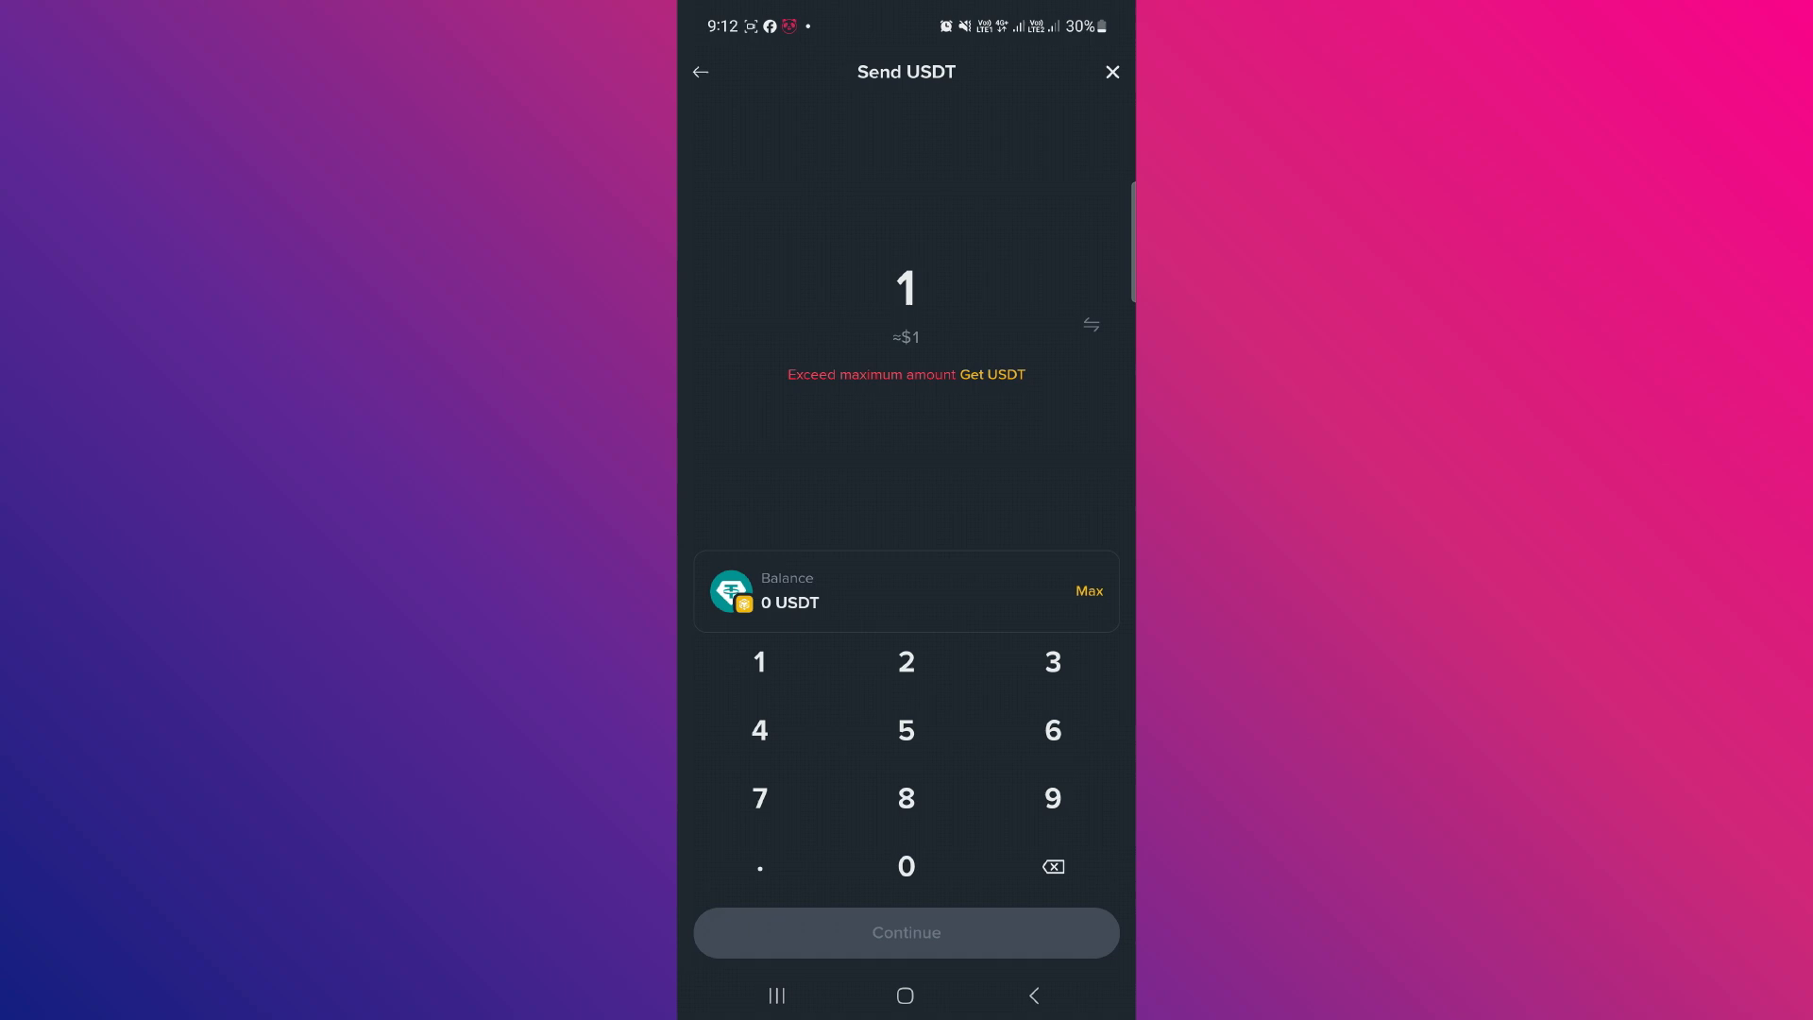